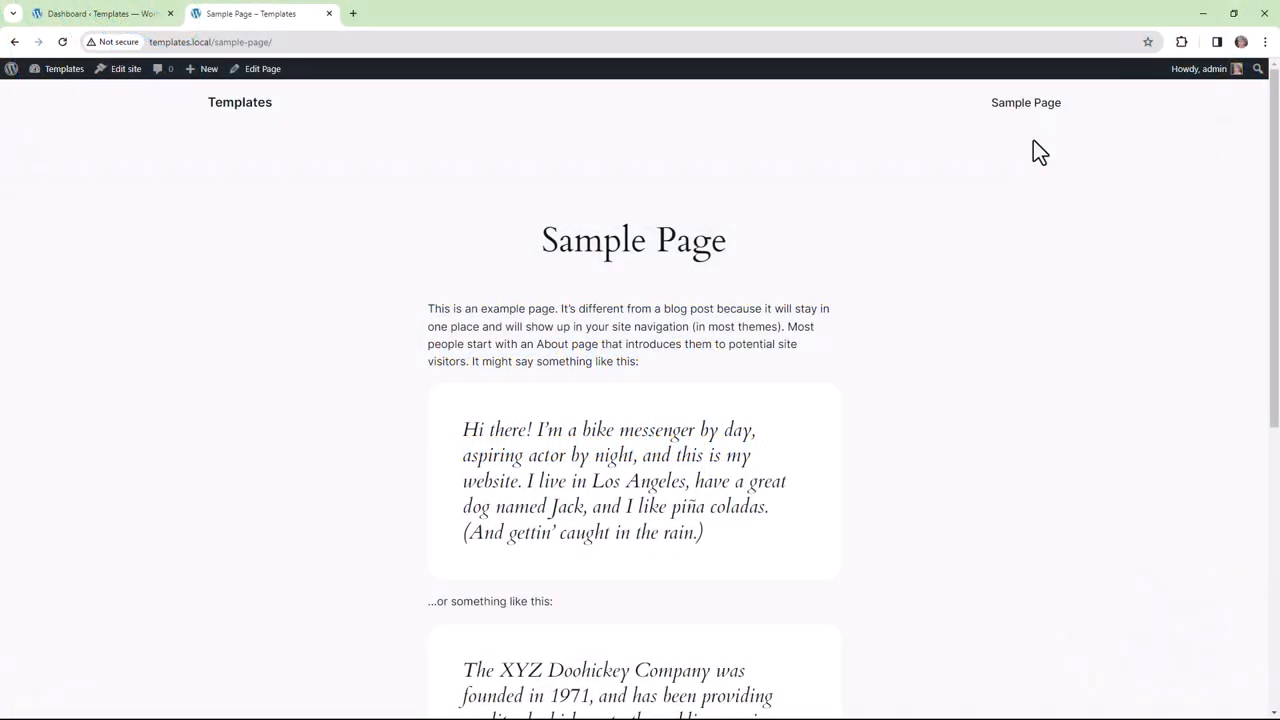
Step: From the dashboard, go to Appearance > Editor > Templates and open the Pages template
{"action": "scroll", "scroll_direction": "down", "scroll_amount": 3}
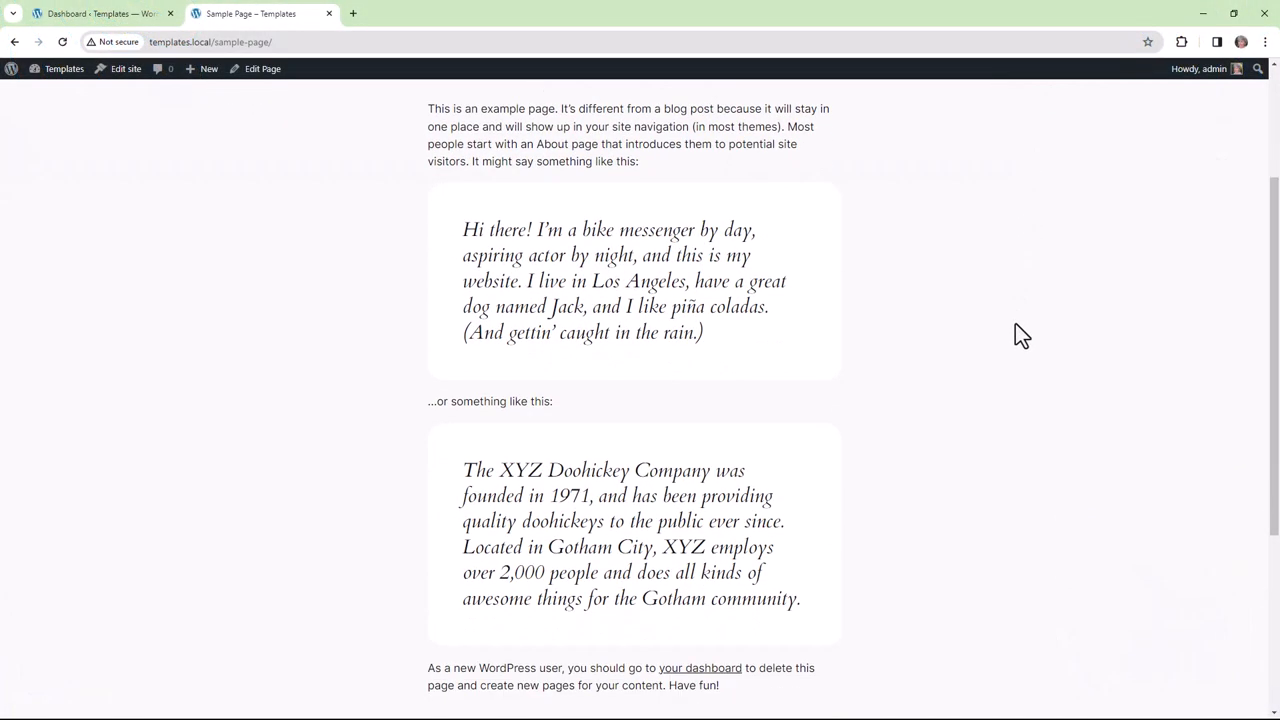
{"action": "scroll", "scroll_direction": "down", "scroll_amount": 3}
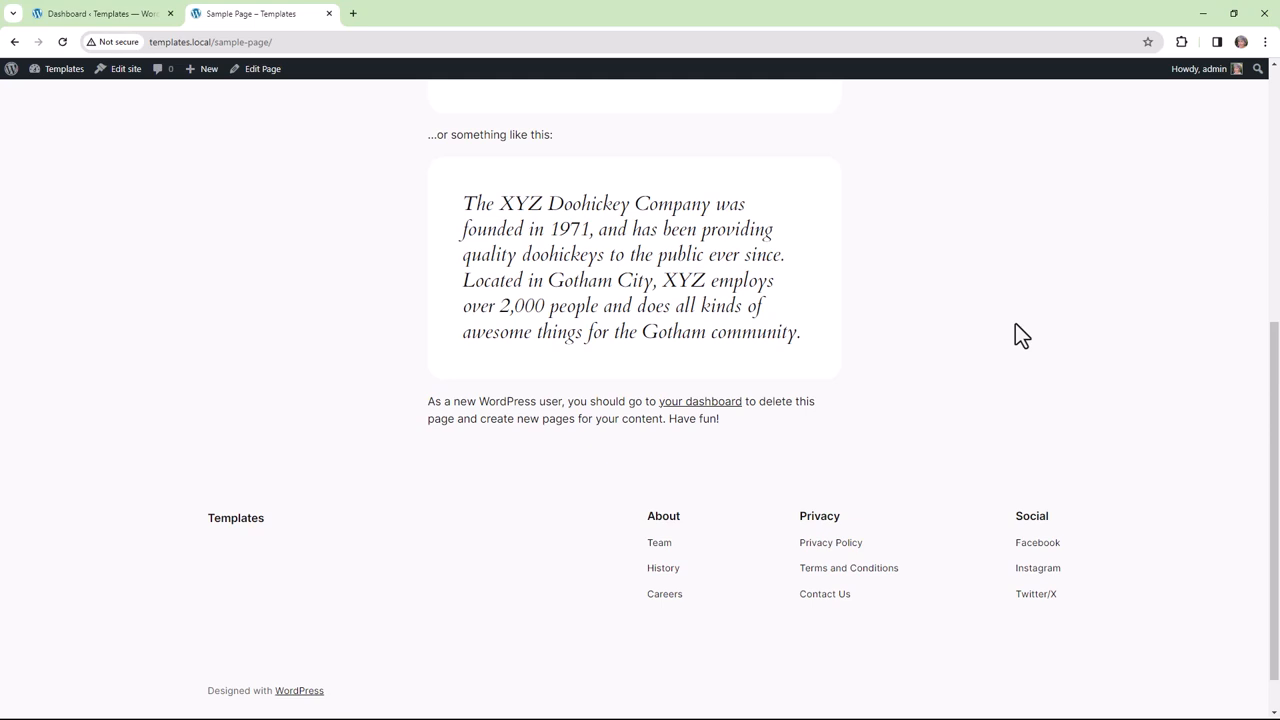
{"action": "mouse_move", "coordinate": [50, 40]}
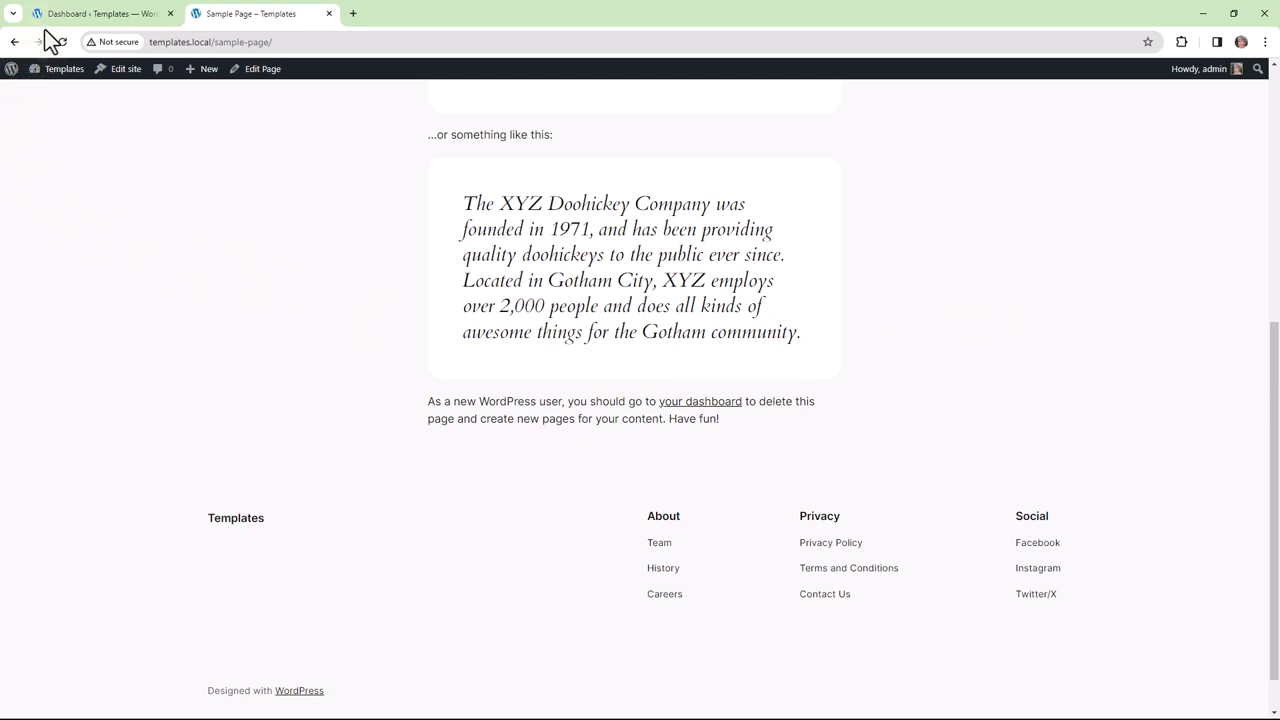
{"action": "left_click", "coordinate": [100, 13]}
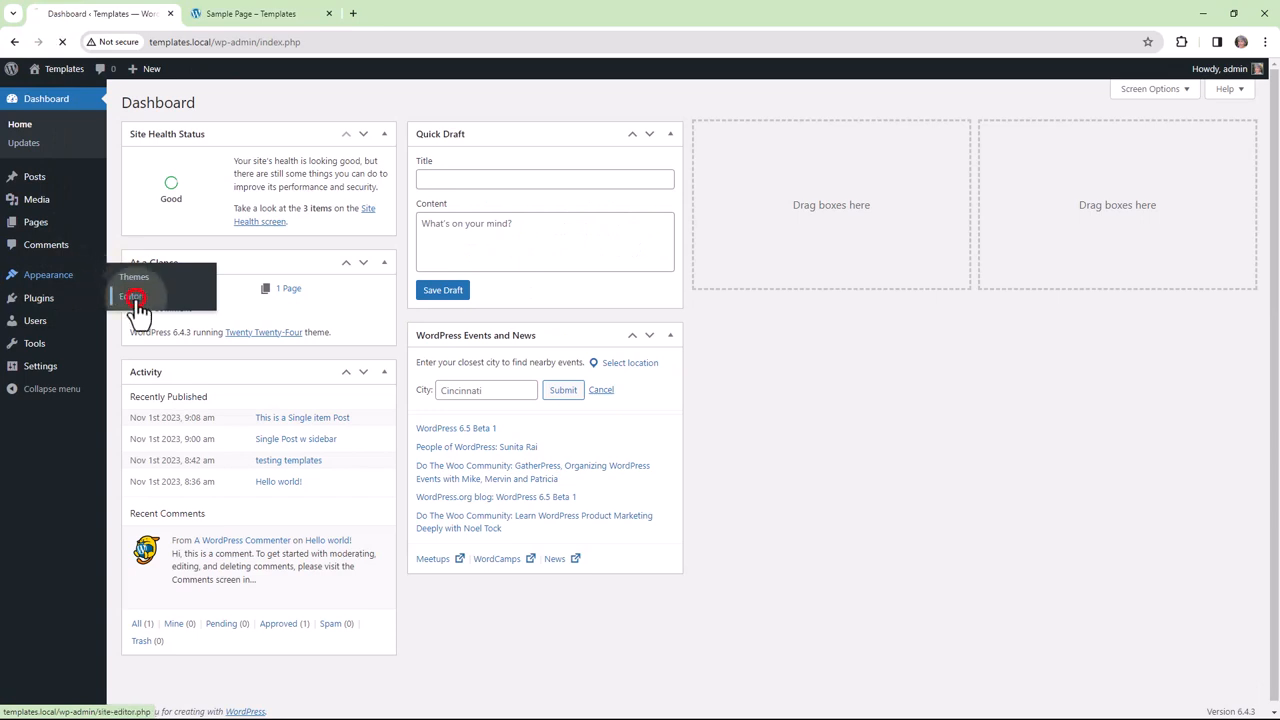
{"action": "left_click", "coordinate": [134, 296]}
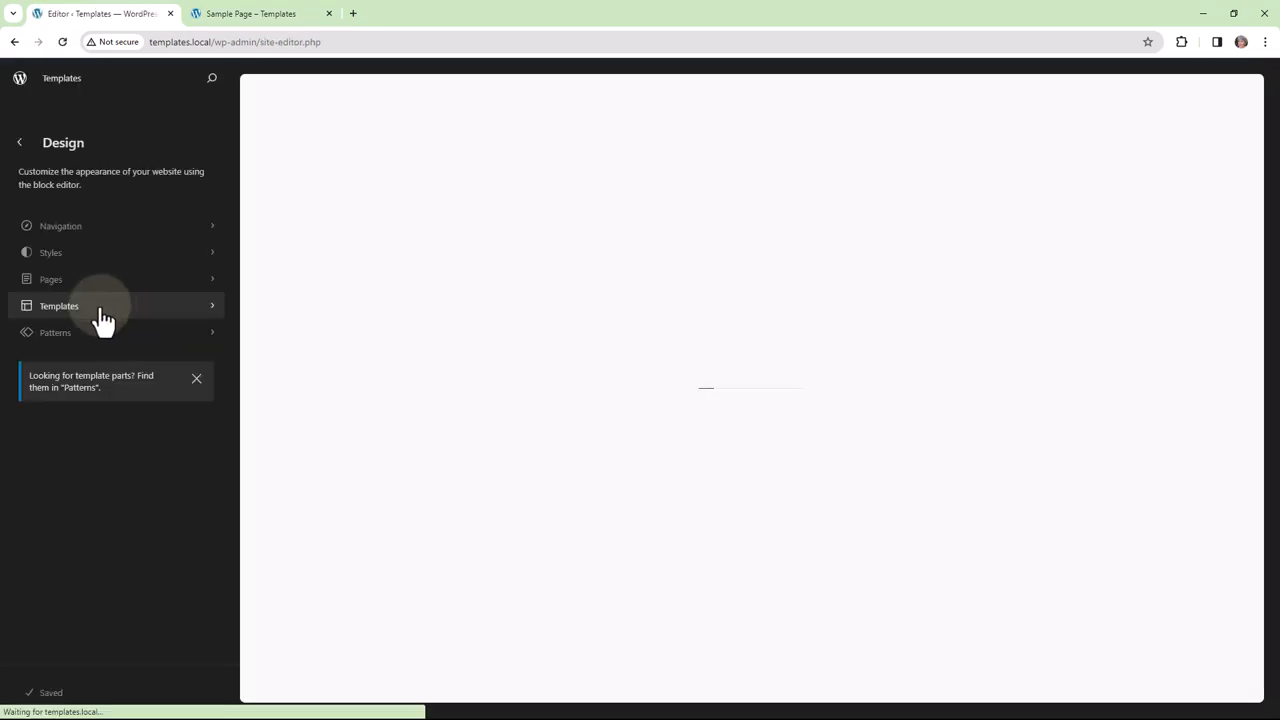
{"action": "left_click", "coordinate": [59, 306]}
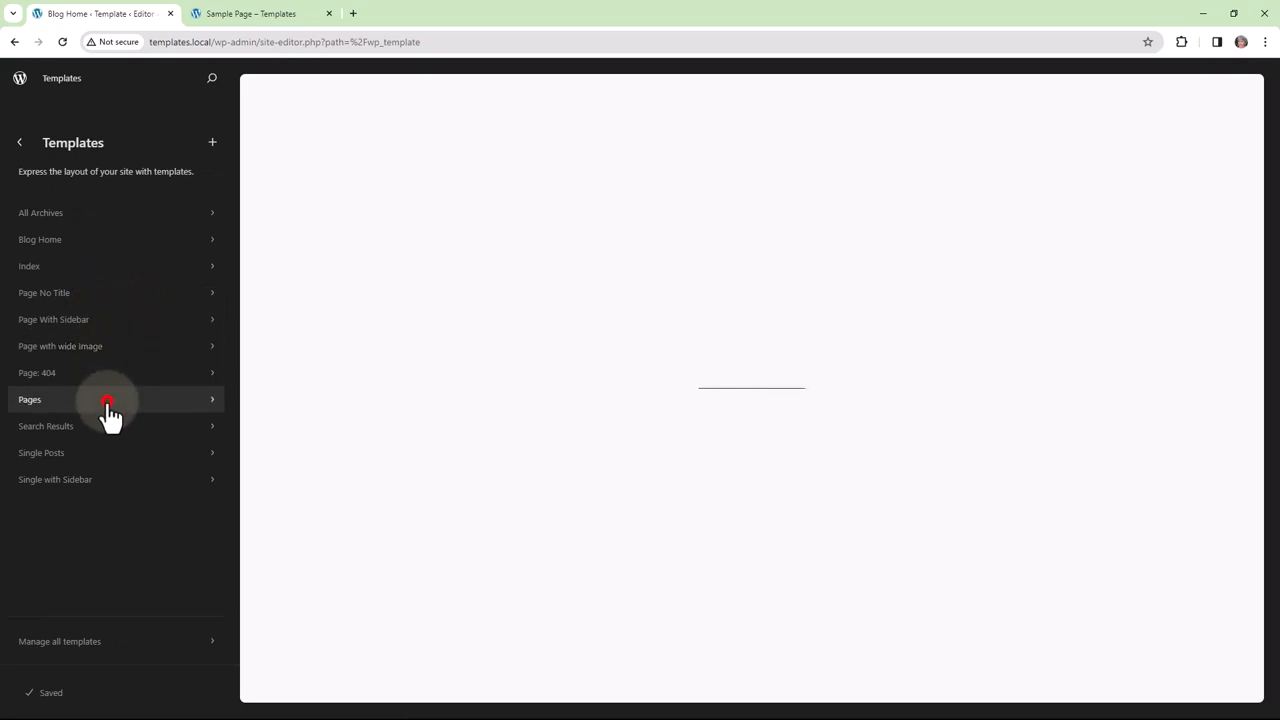
{"action": "left_click", "coordinate": [107, 399]}
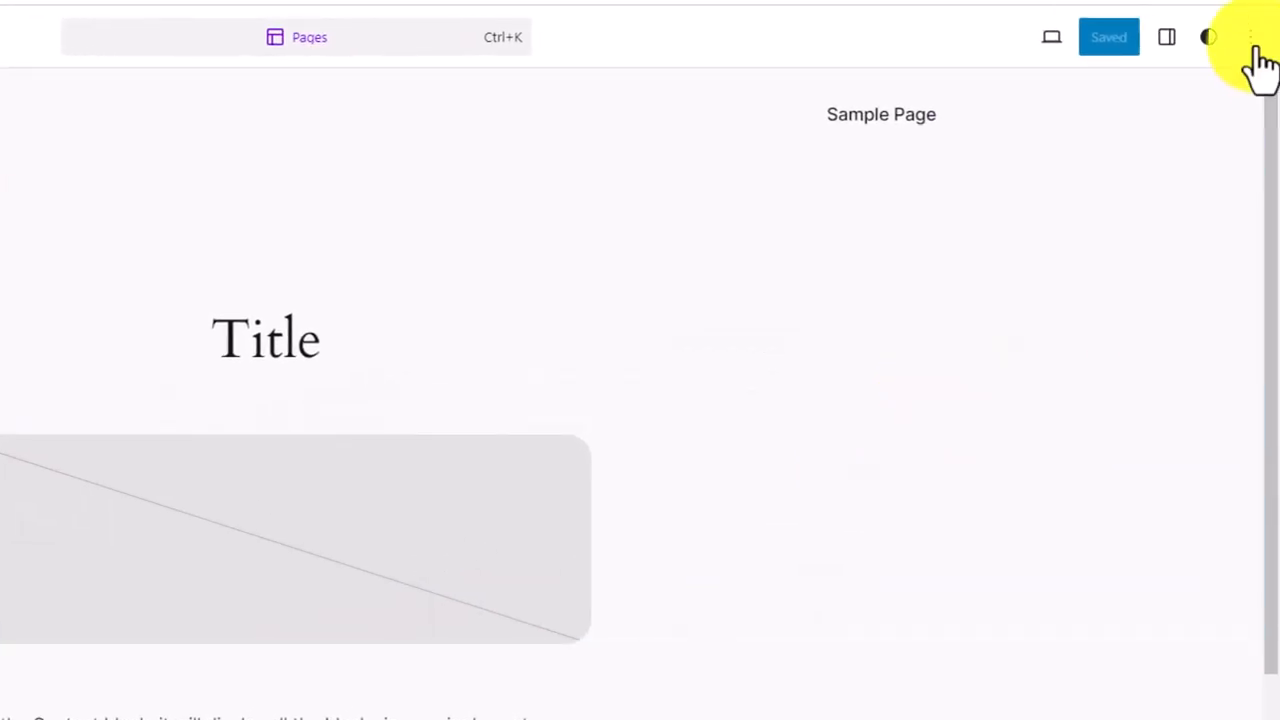
{"action": "left_click", "coordinate": [1250, 37]}
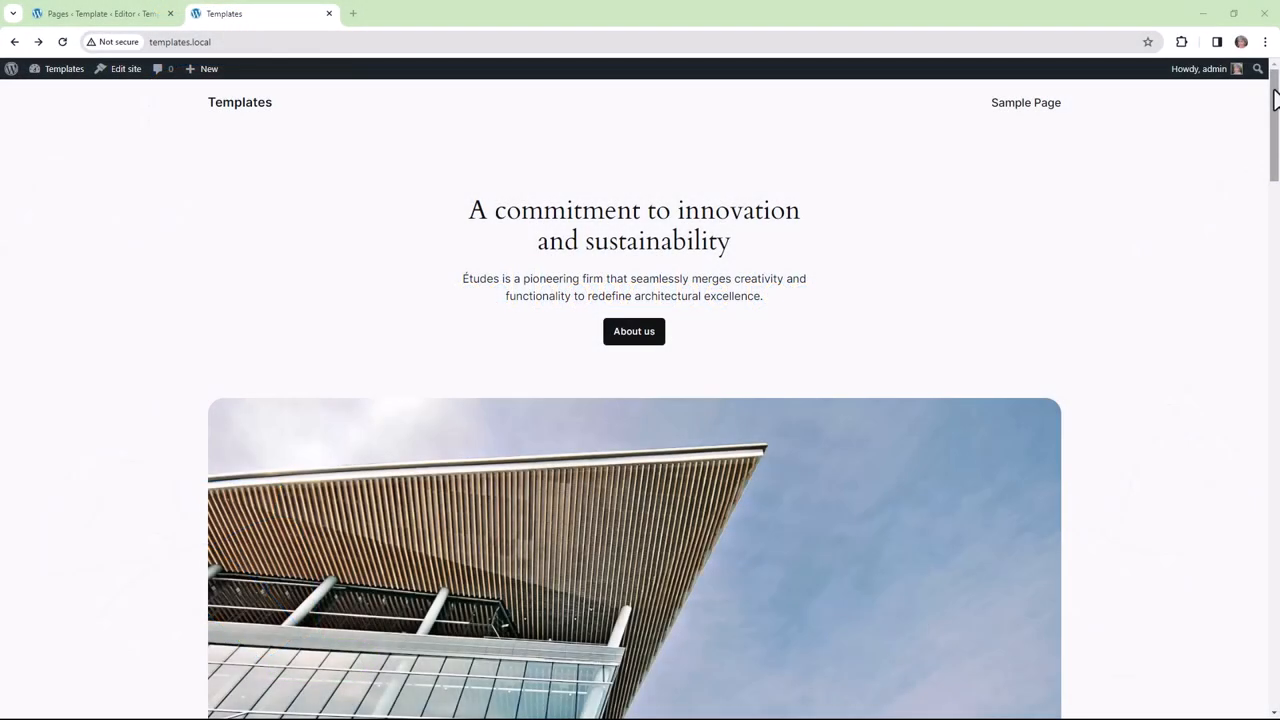
Step: Scroll the homepage to Watch, Read, Listen and open 'This is a Single item Post'
{"action": "scroll", "scroll_direction": "down", "scroll_amount": 3}
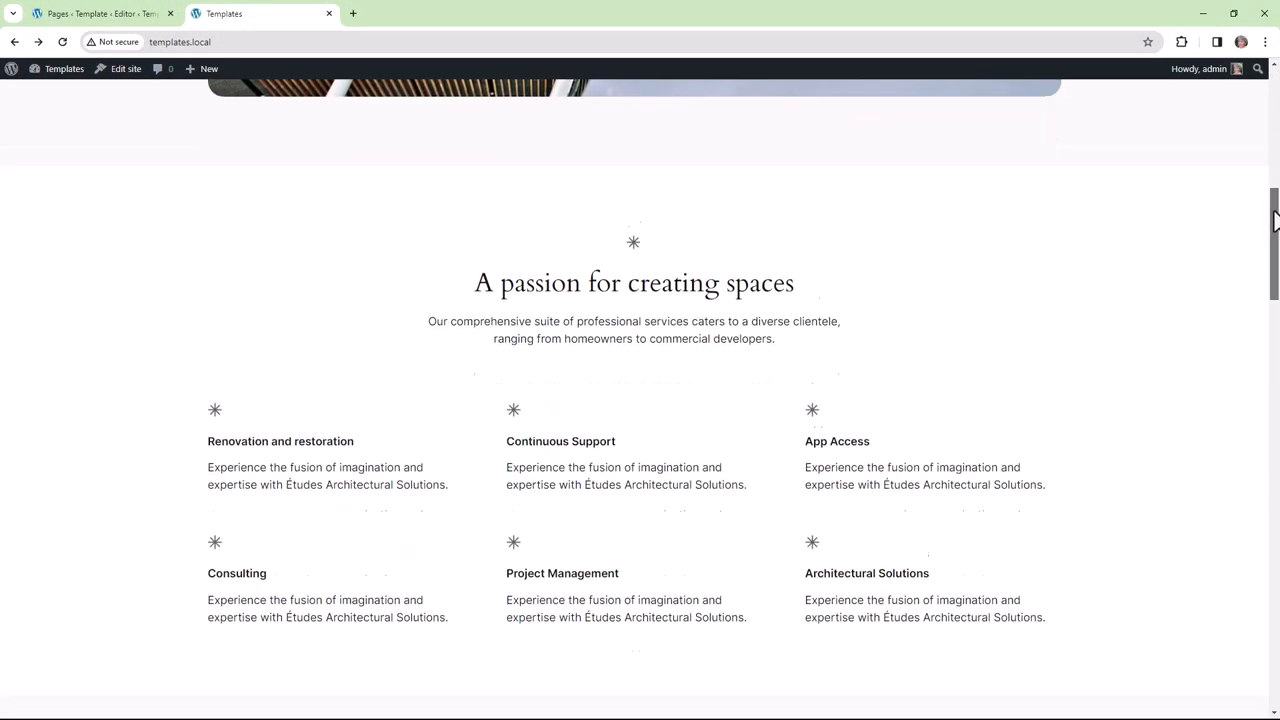
{"action": "scroll", "scroll_direction": "down", "scroll_amount": 3}
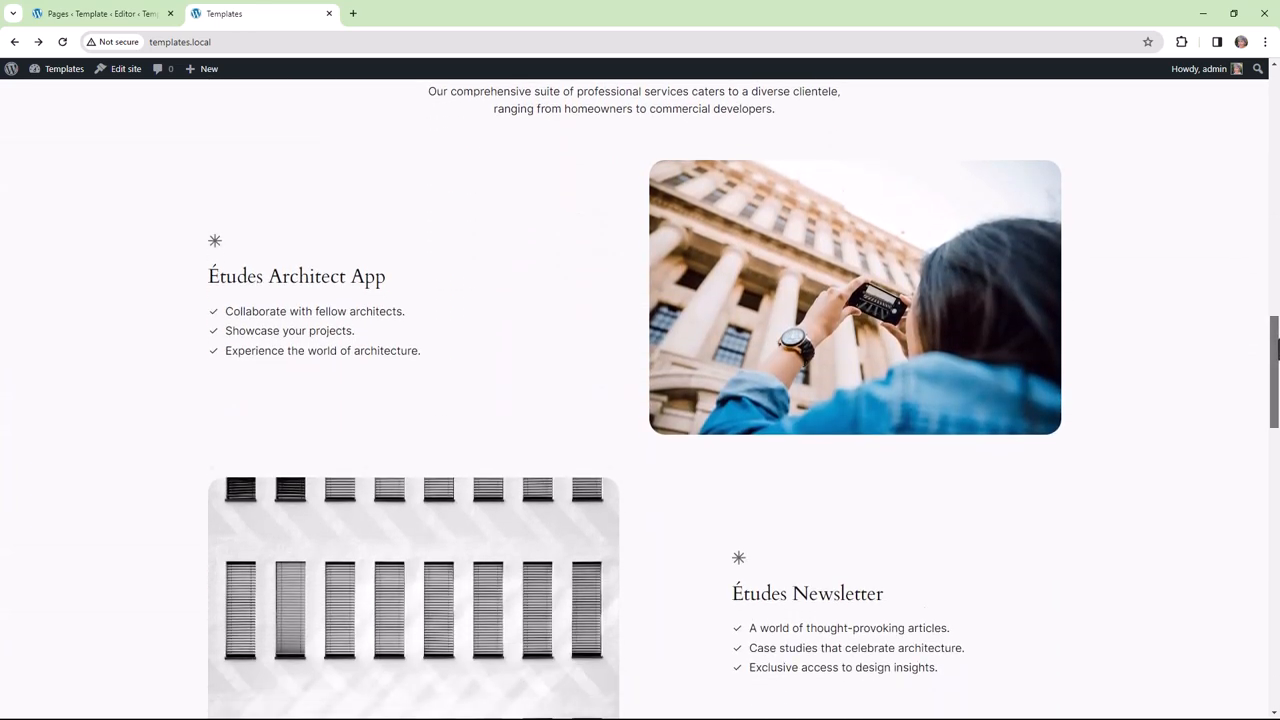
{"action": "scroll", "scroll_direction": "down", "scroll_amount": 3}
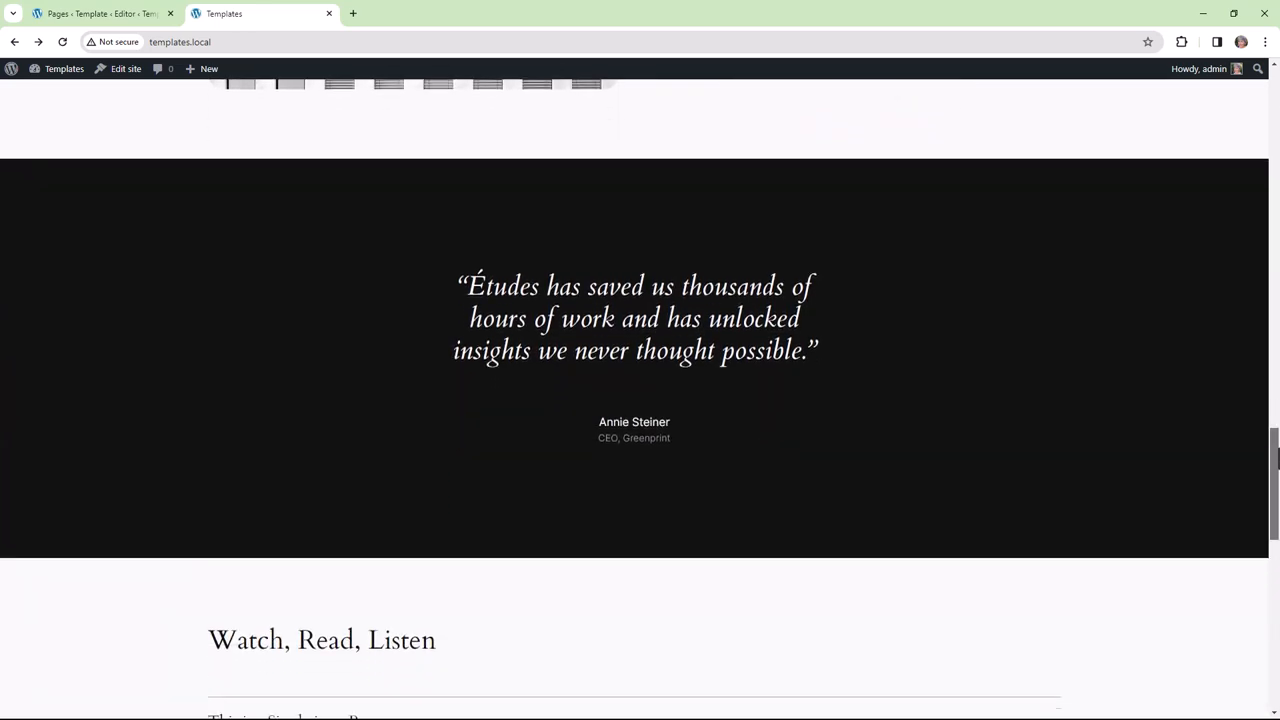
{"action": "scroll", "scroll_direction": "down", "scroll_amount": 3}
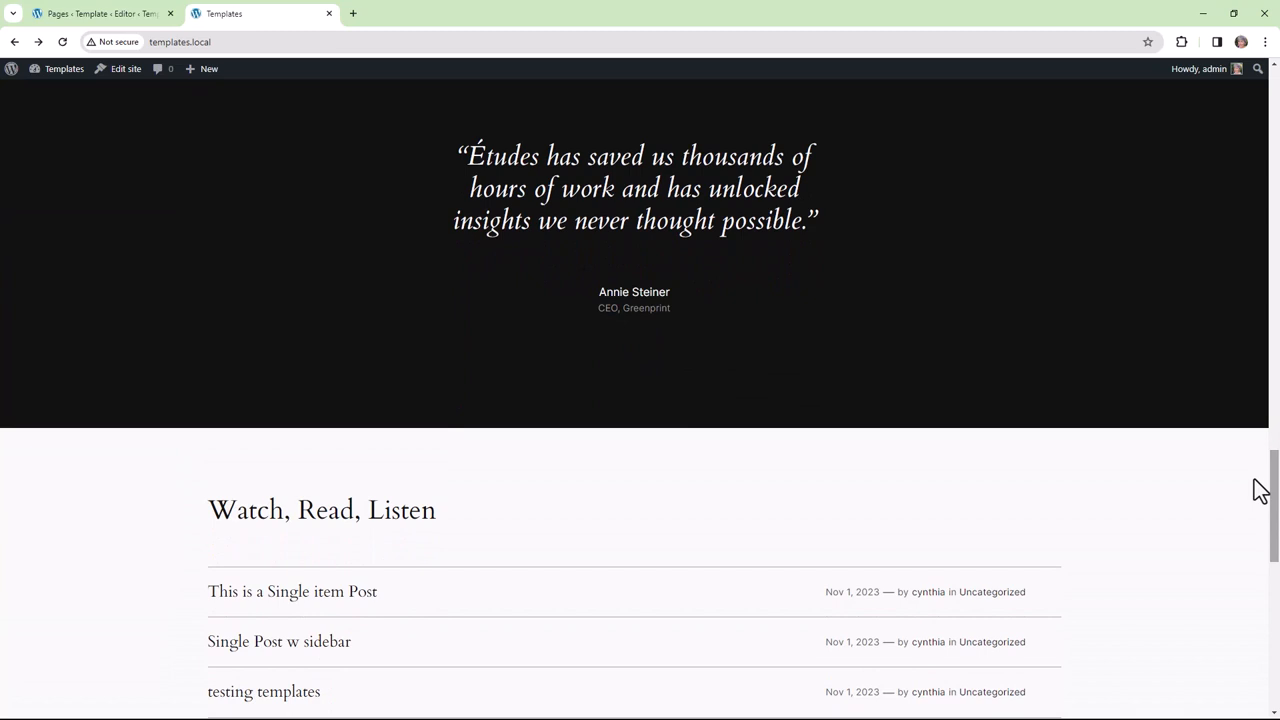
{"action": "left_click", "coordinate": [292, 591]}
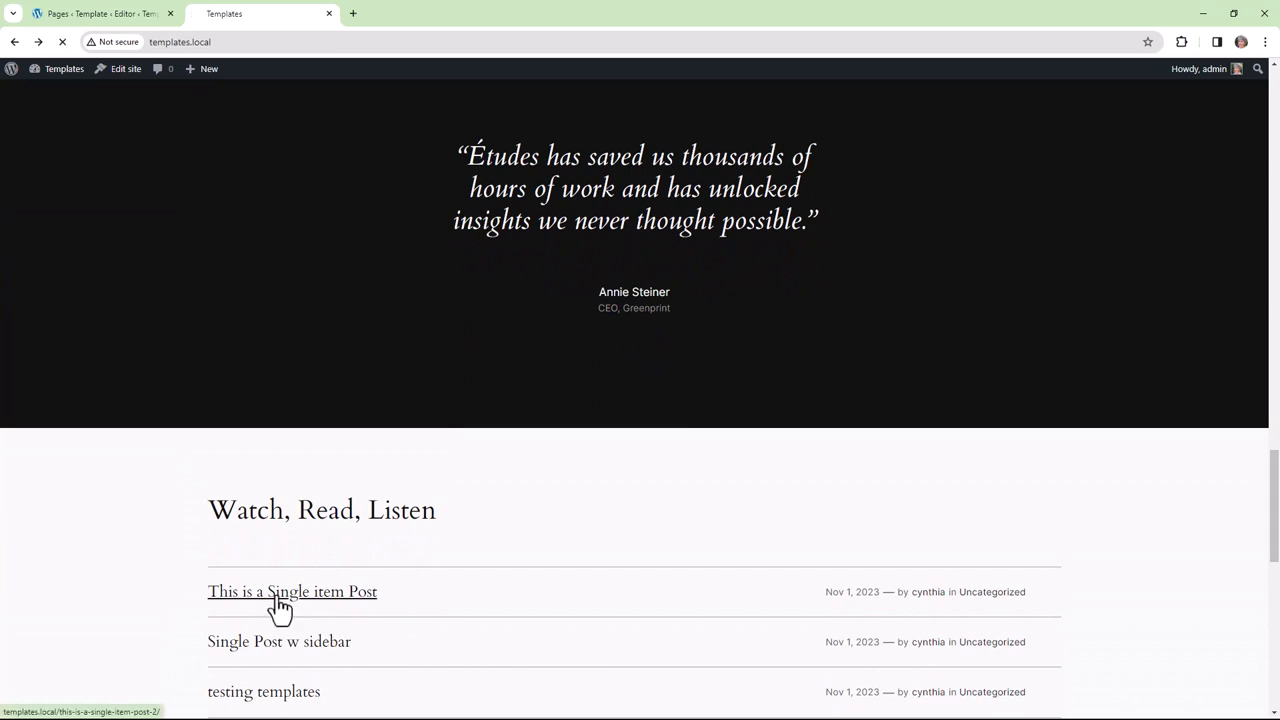
{"action": "left_click", "coordinate": [292, 591]}
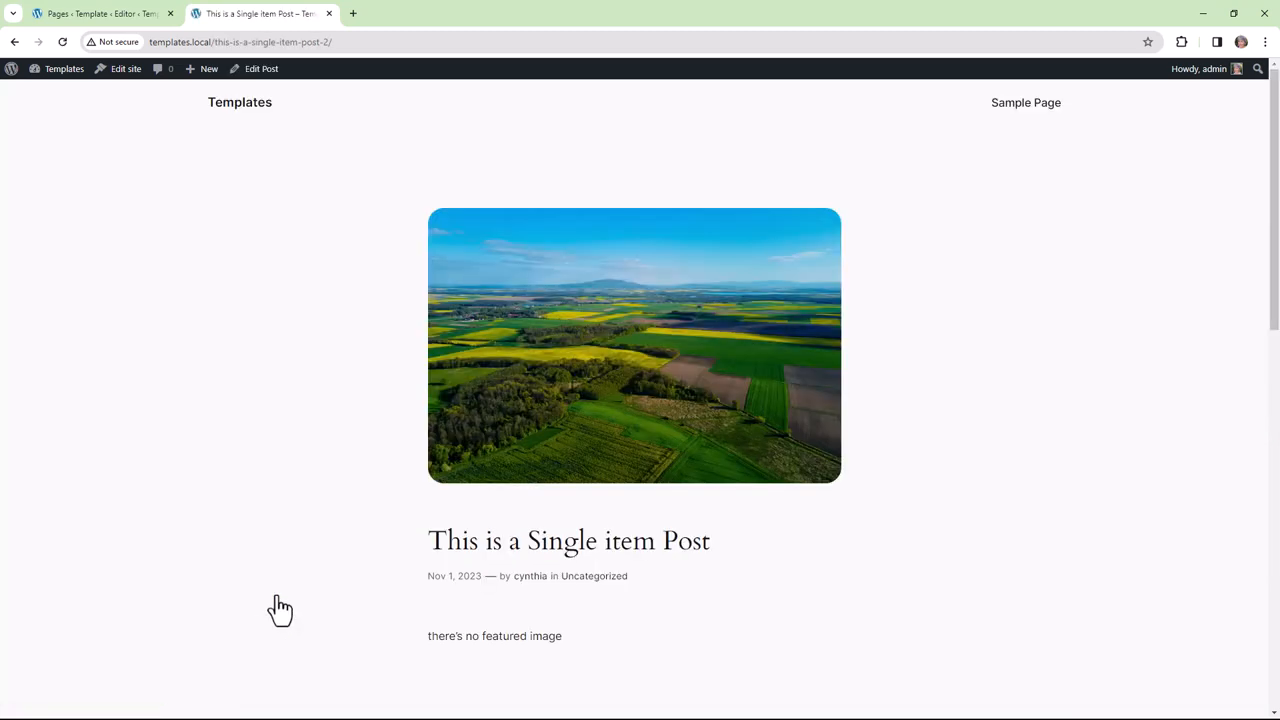